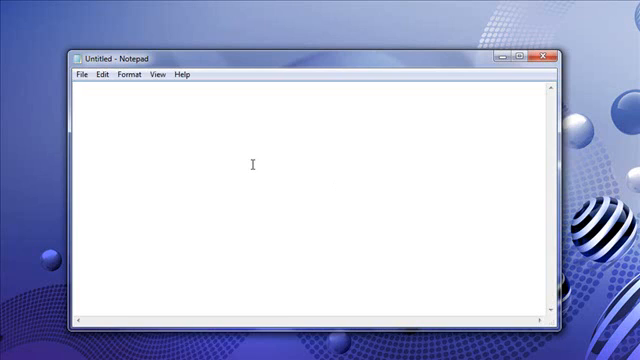
# Show Notepad's About dialog with the Windows 7 Home Premium version details.
pyautogui.click(181, 74)
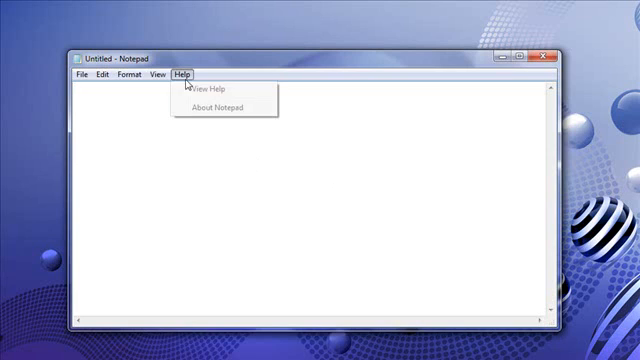
pyautogui.click(217, 108)
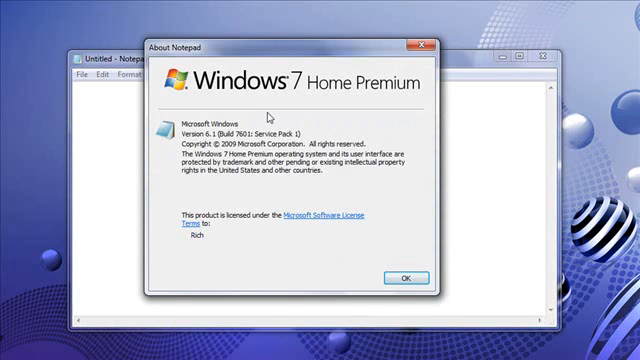
pyautogui.moveTo(293, 180)
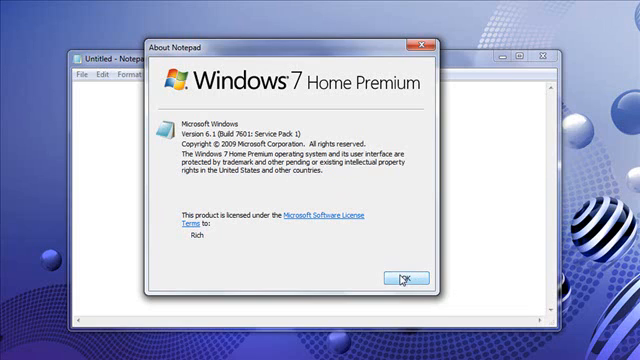
# Dismiss Notepad's About dialog, leaving an empty new Notepad++ document.
pyautogui.click(404, 277)
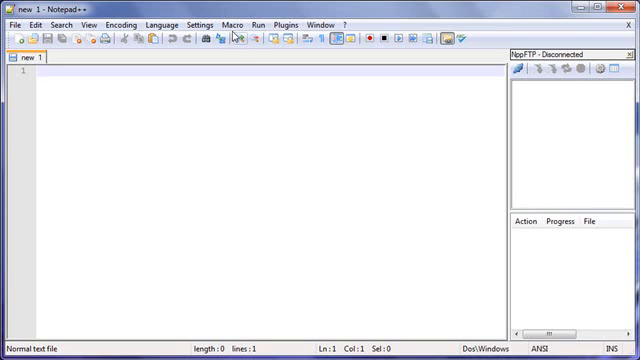
pyautogui.click(229, 26)
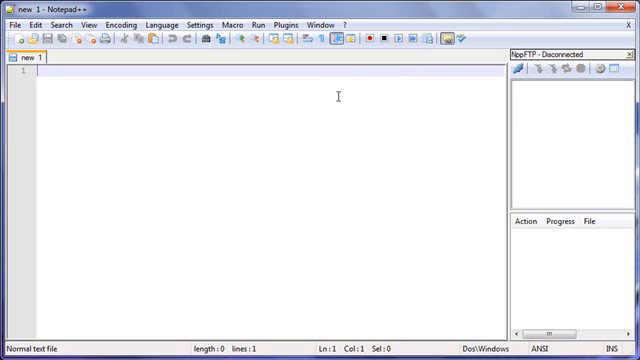
pyautogui.moveTo(225, 199)
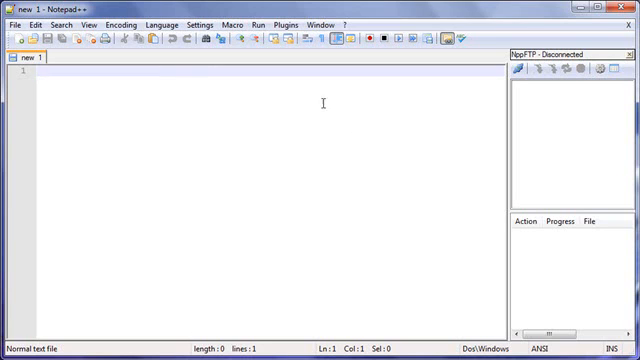
pyautogui.moveTo(301, 144)
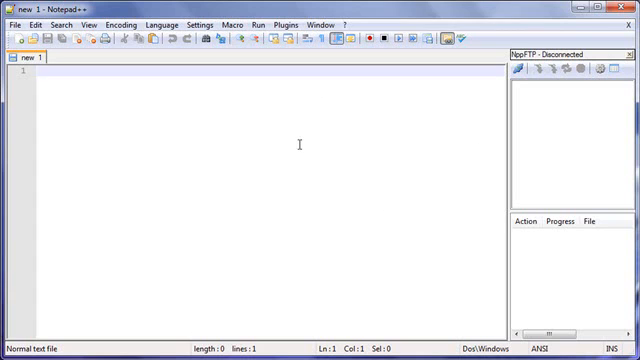
pyautogui.moveTo(233, 129)
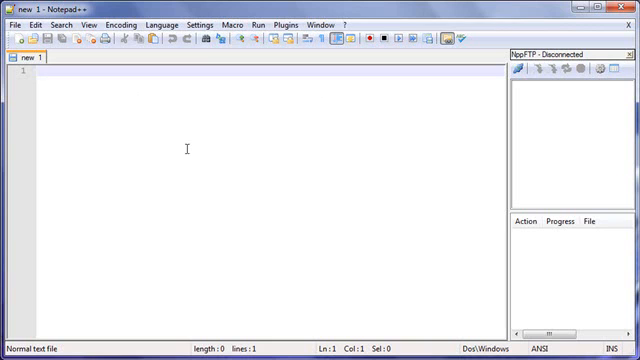
# Register .txt to Notepad++ under File Association, then select the .log extension.
pyautogui.click(202, 25)
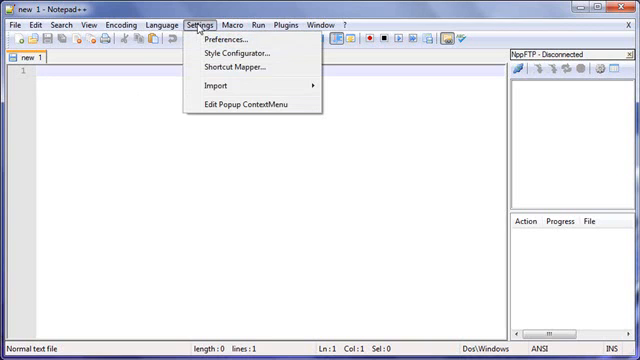
pyautogui.moveTo(225, 40)
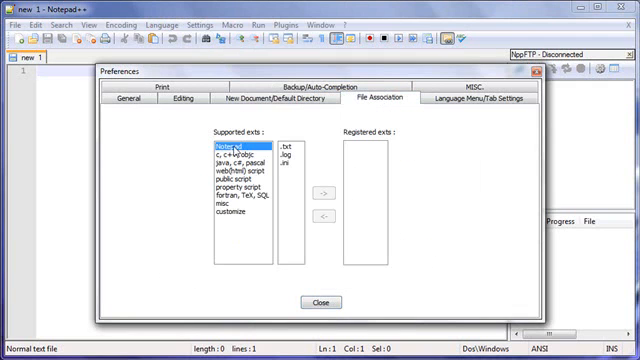
pyautogui.click(290, 143)
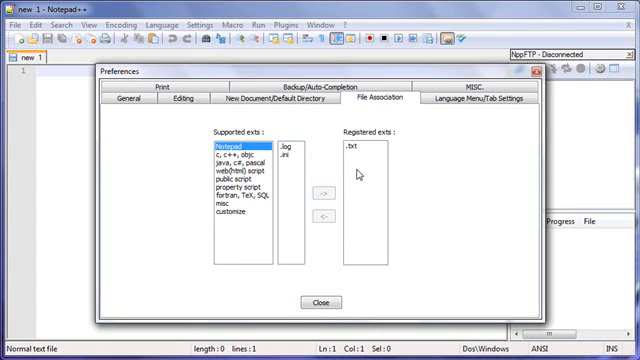
pyautogui.click(291, 155)
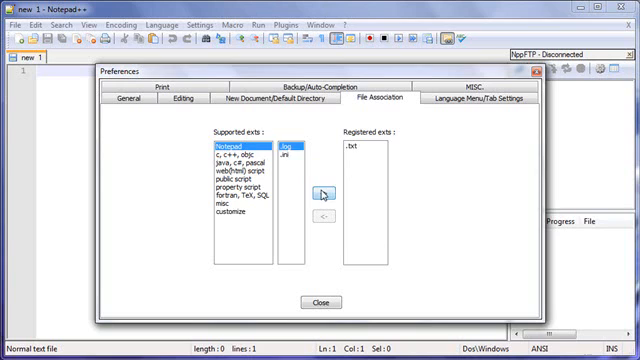
# Move .log and .ini into Notepad++'s registered extensions.
pyautogui.click(322, 193)
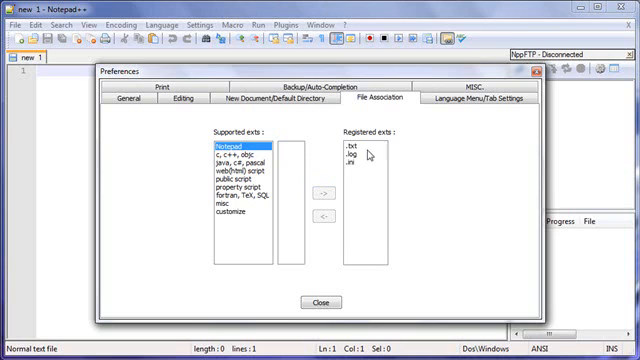
pyautogui.moveTo(360, 185)
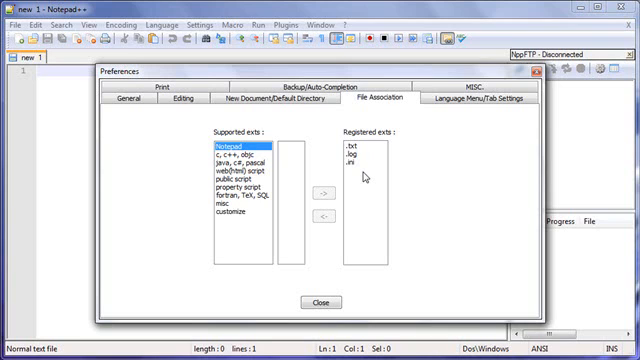
pyautogui.moveTo(360, 180)
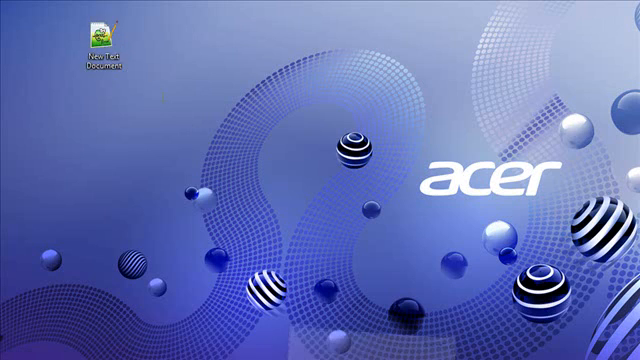
# Open New Text Document.txt in Notepad++ and type 'asjldasjdasklasdjasd'.
pyautogui.doubleClick(110, 45)
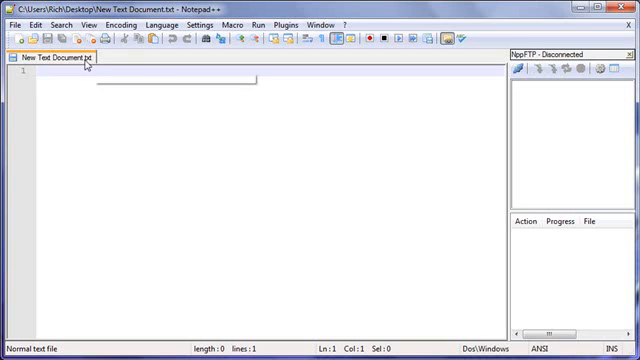
pyautogui.write('asjldasjdasklasdjasd')
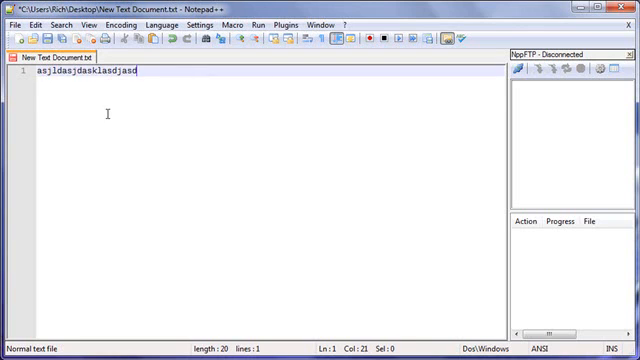